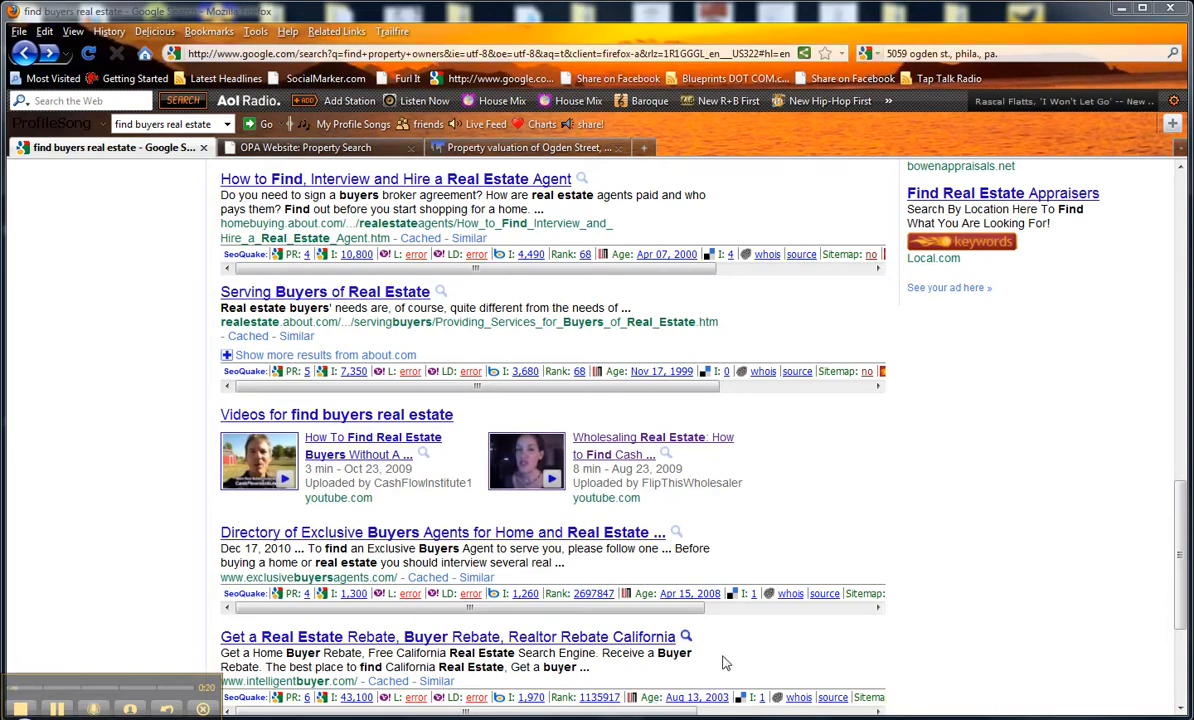
Switch to the 'Property valuation of Ogden Street' City-Data tab.
scroll("down", 3)
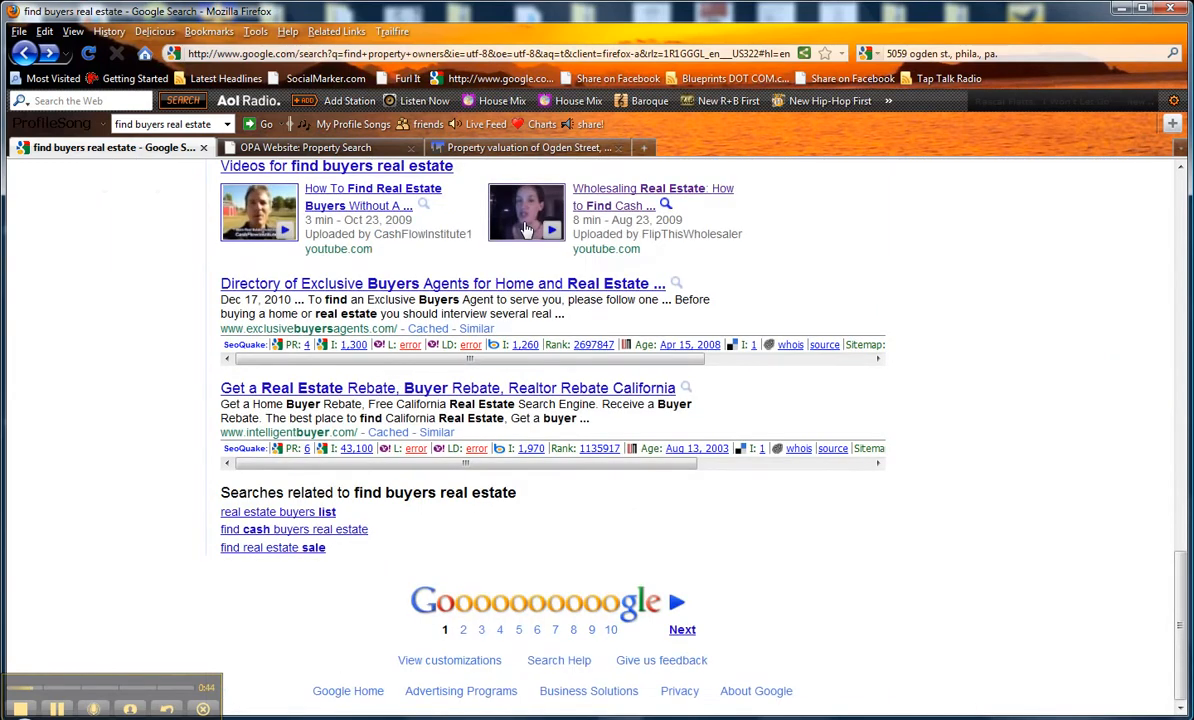
mouse_move(533, 222)
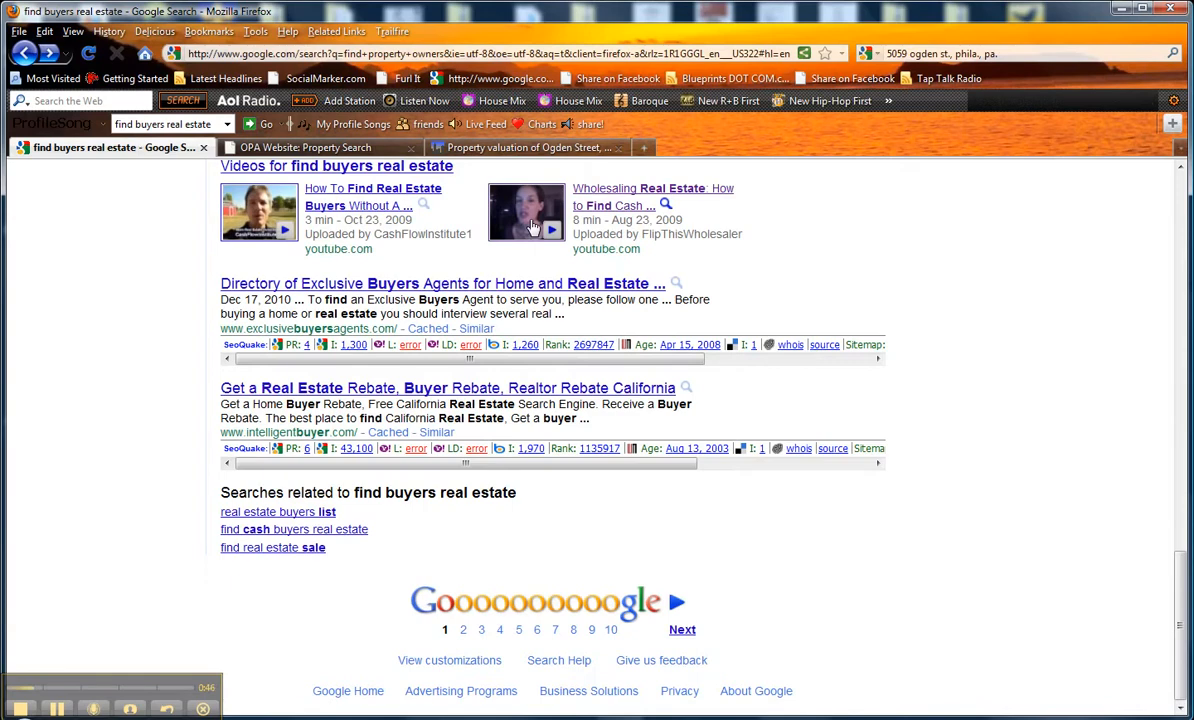
mouse_move(668, 262)
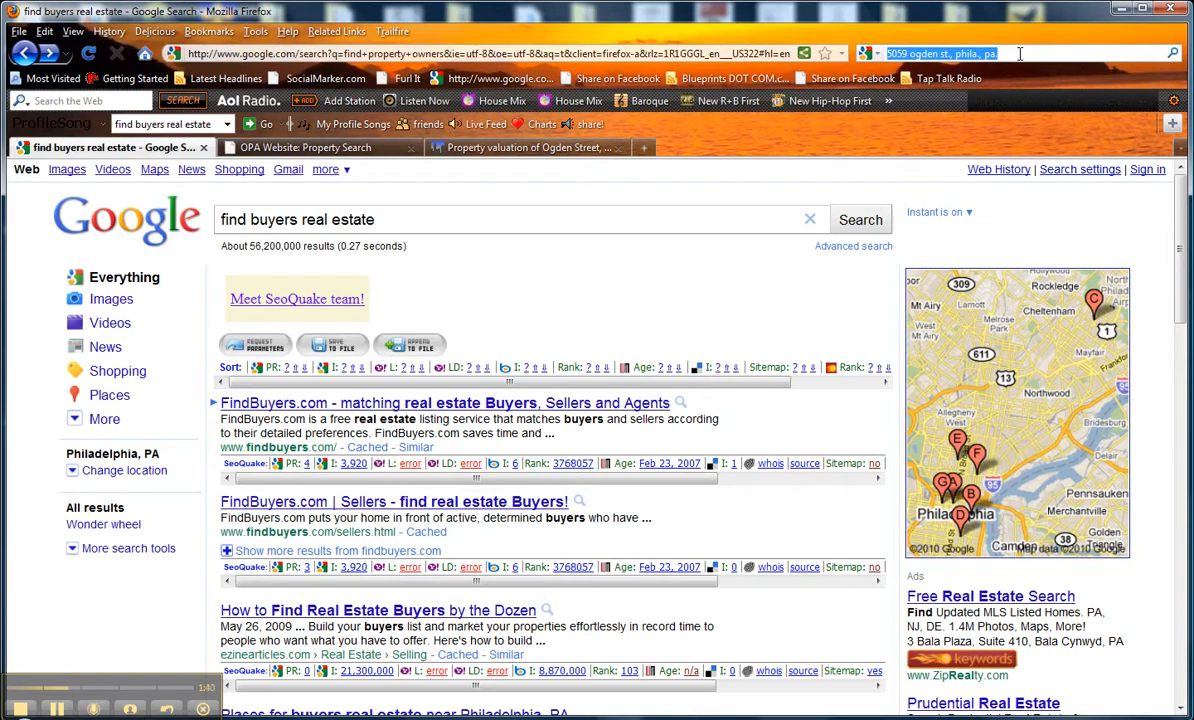
mouse_move(417, 206)
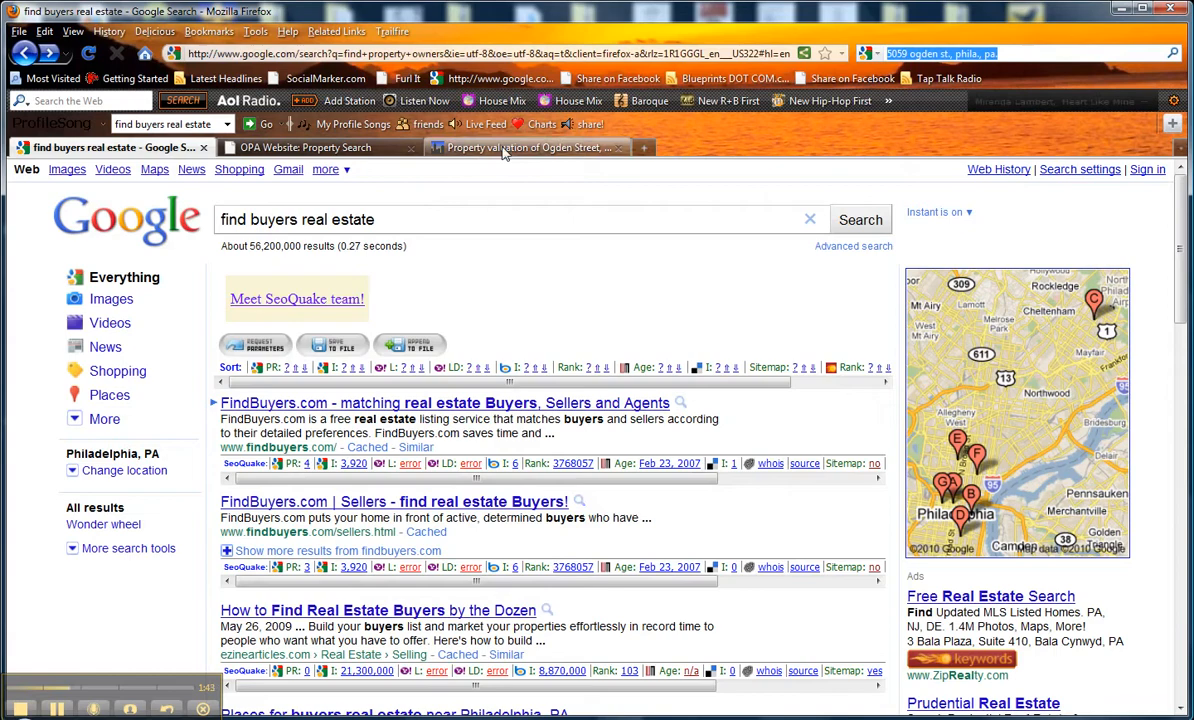
left_click(525, 147)
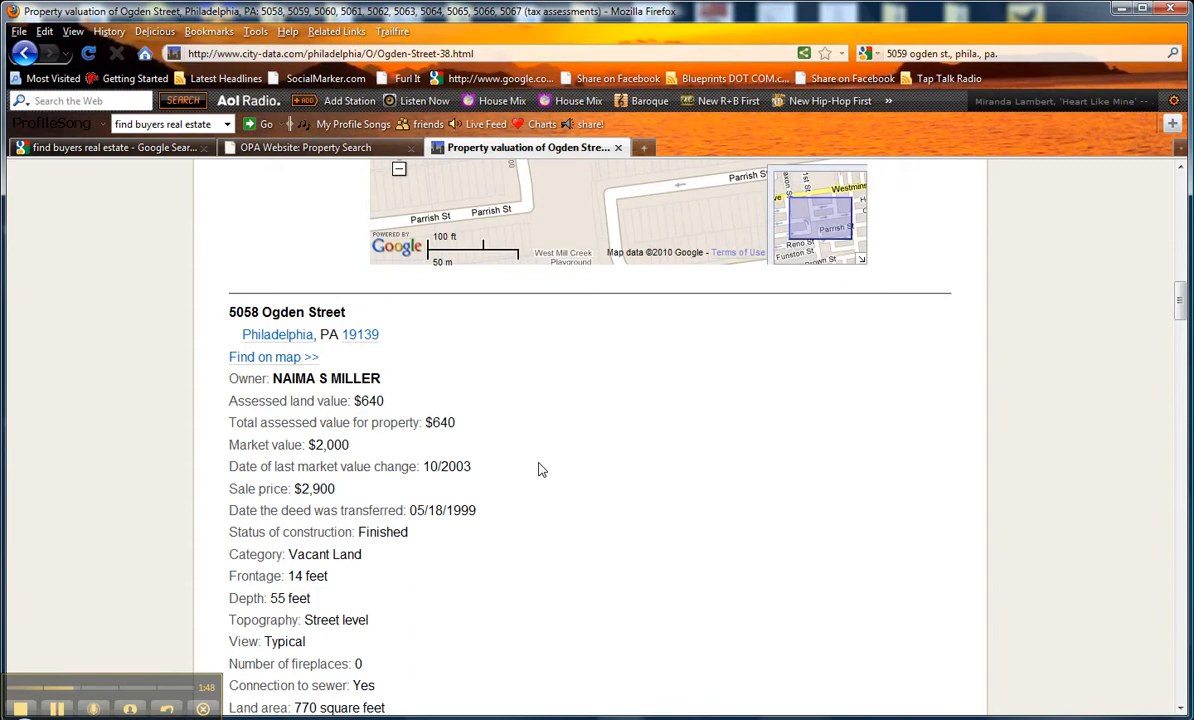
scroll("down", 3)
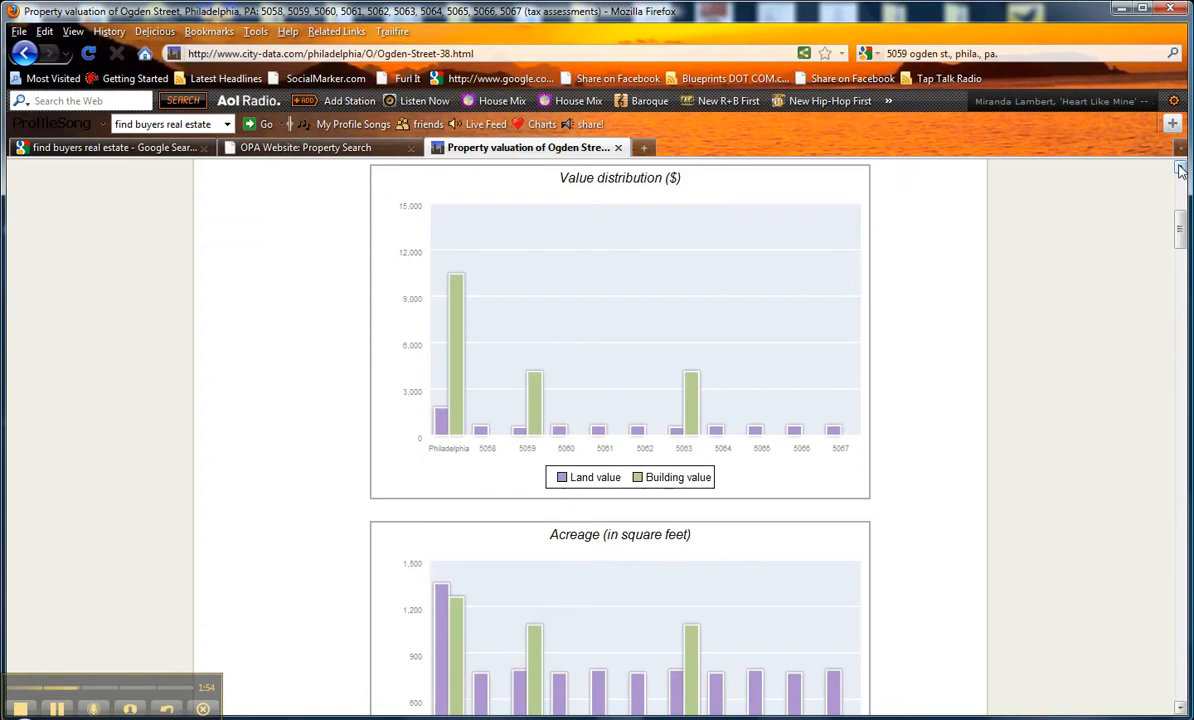
scroll("up", 3)
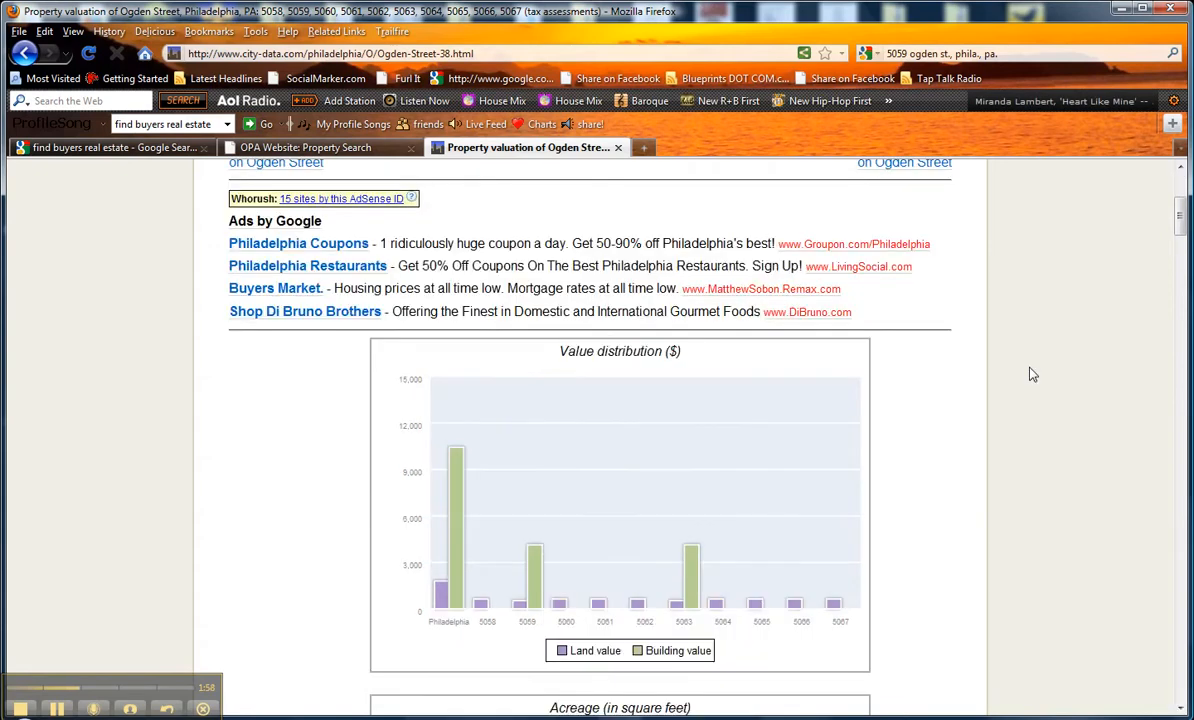
mouse_move(1046, 365)
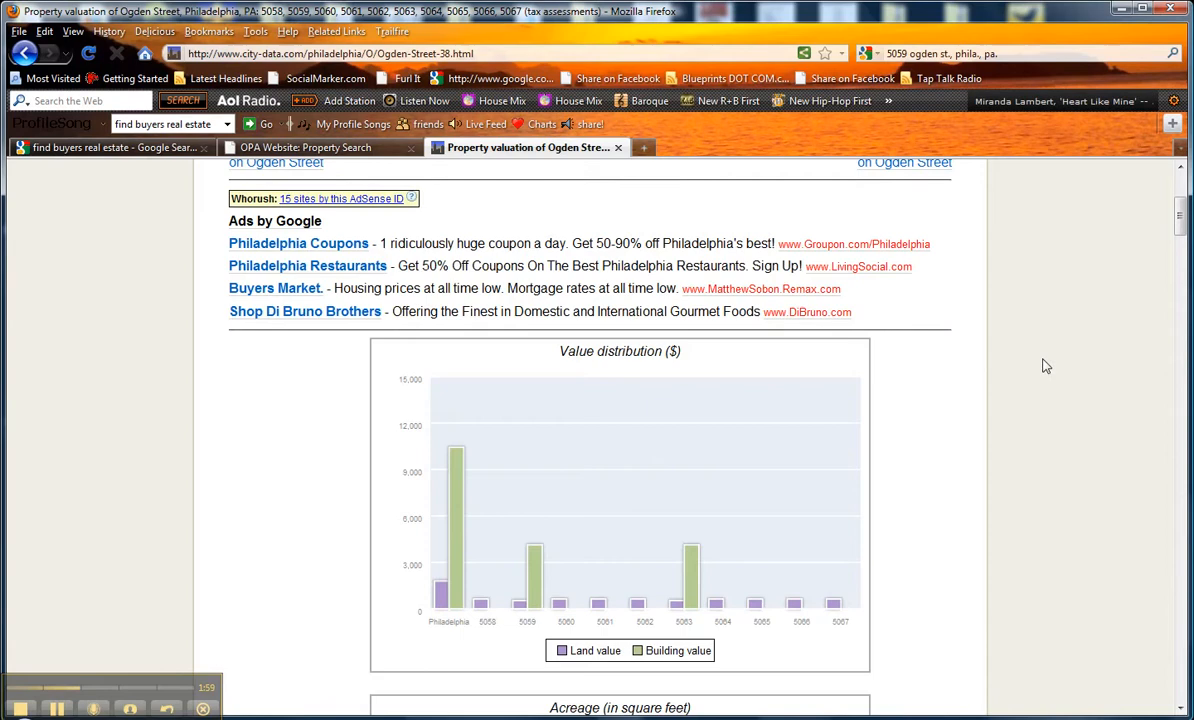
scroll("down", 3)
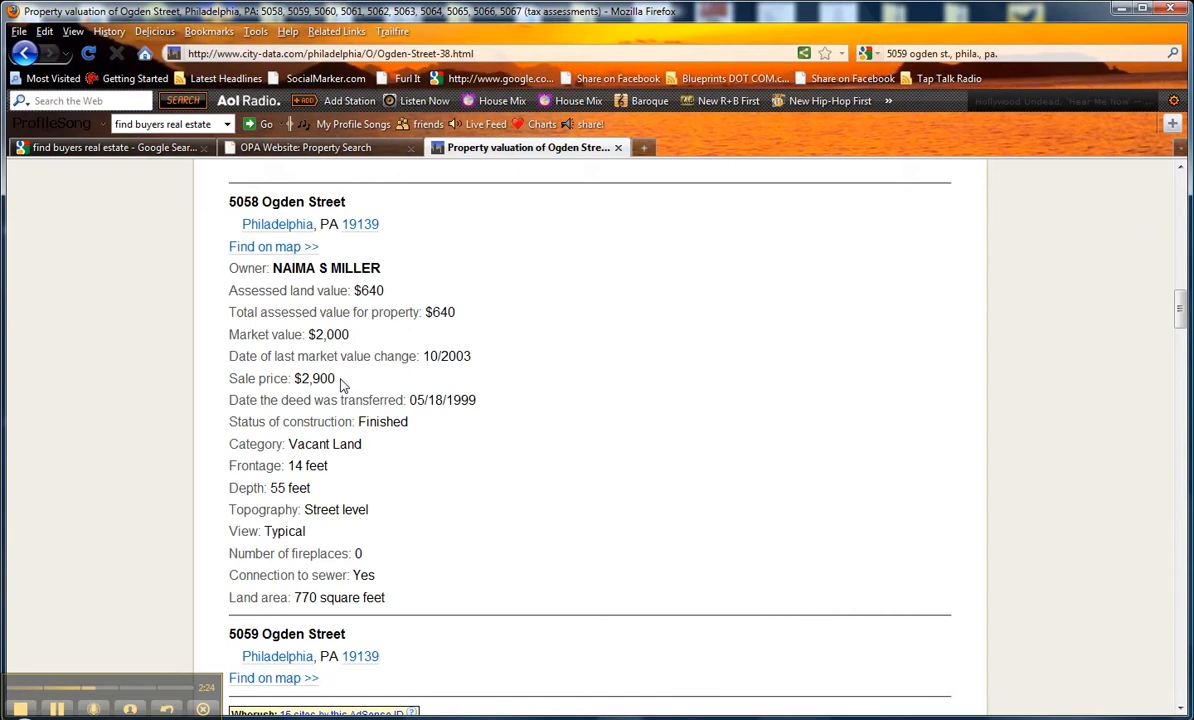
left_click(309, 147)
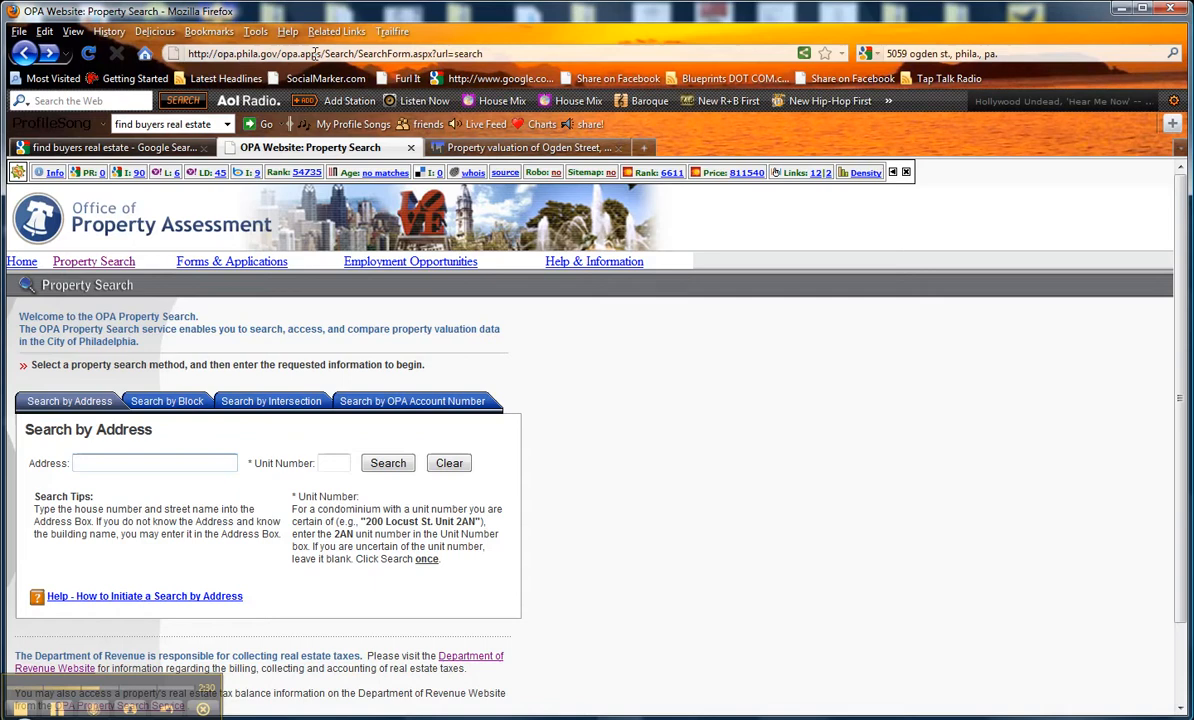
left_click(155, 462)
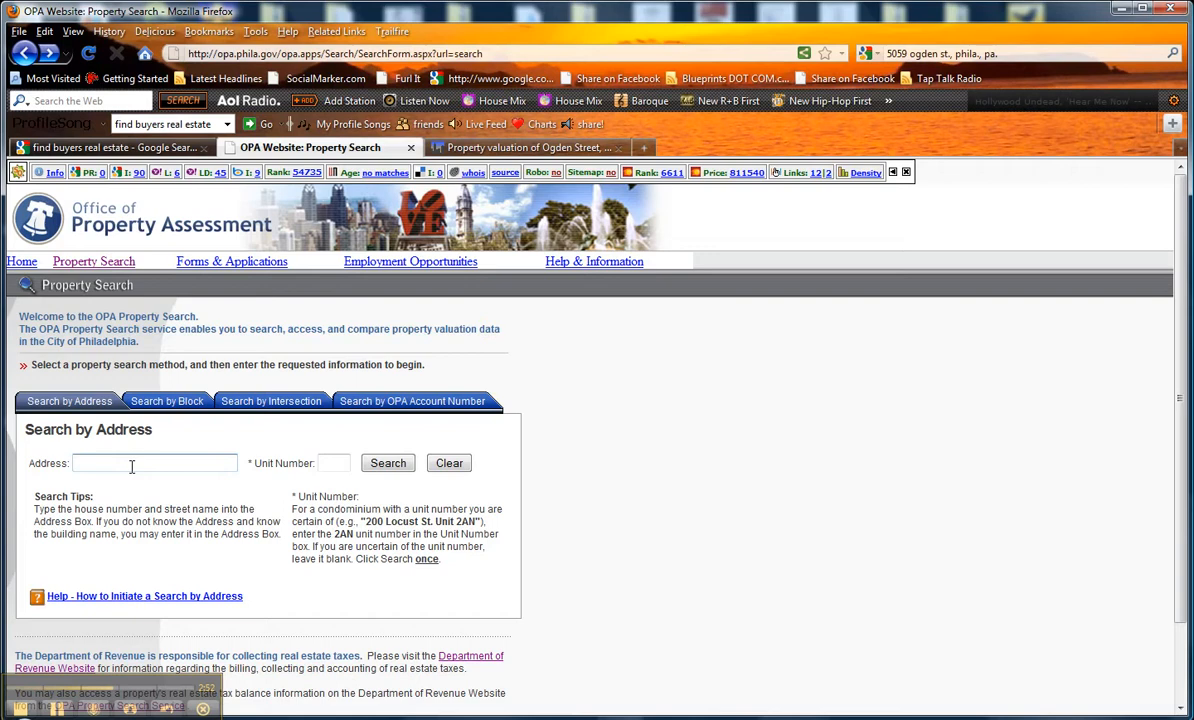
left_click(155, 462)
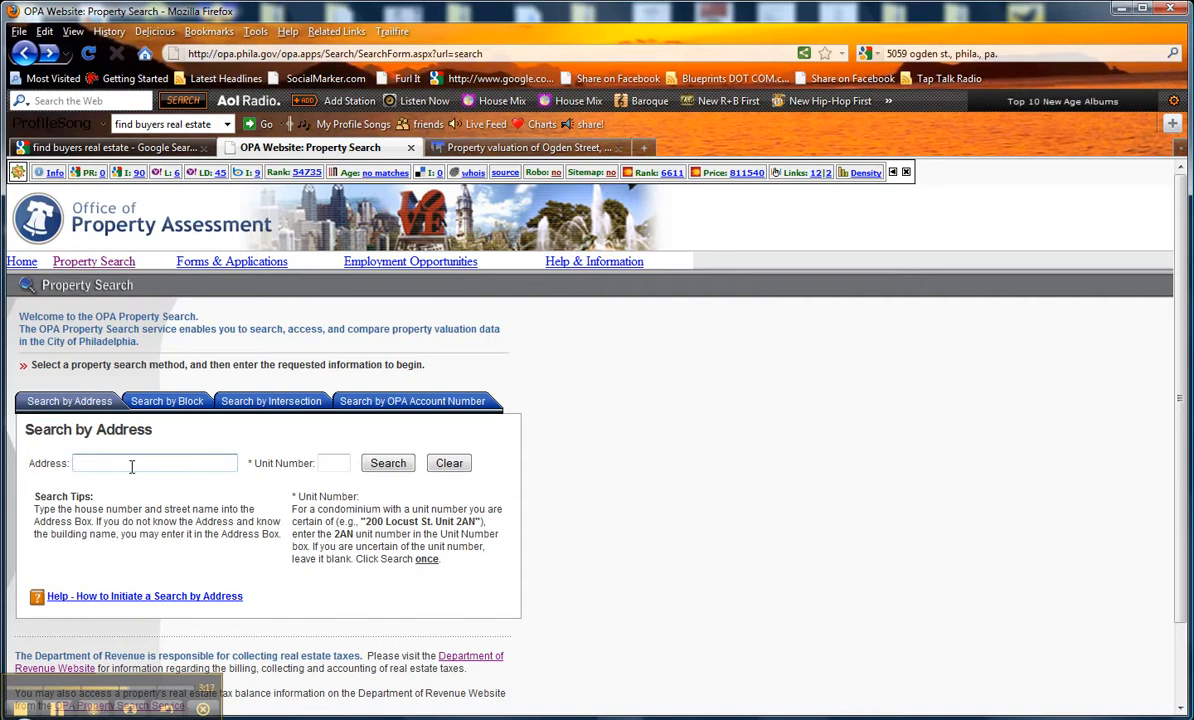
left_click(155, 462)
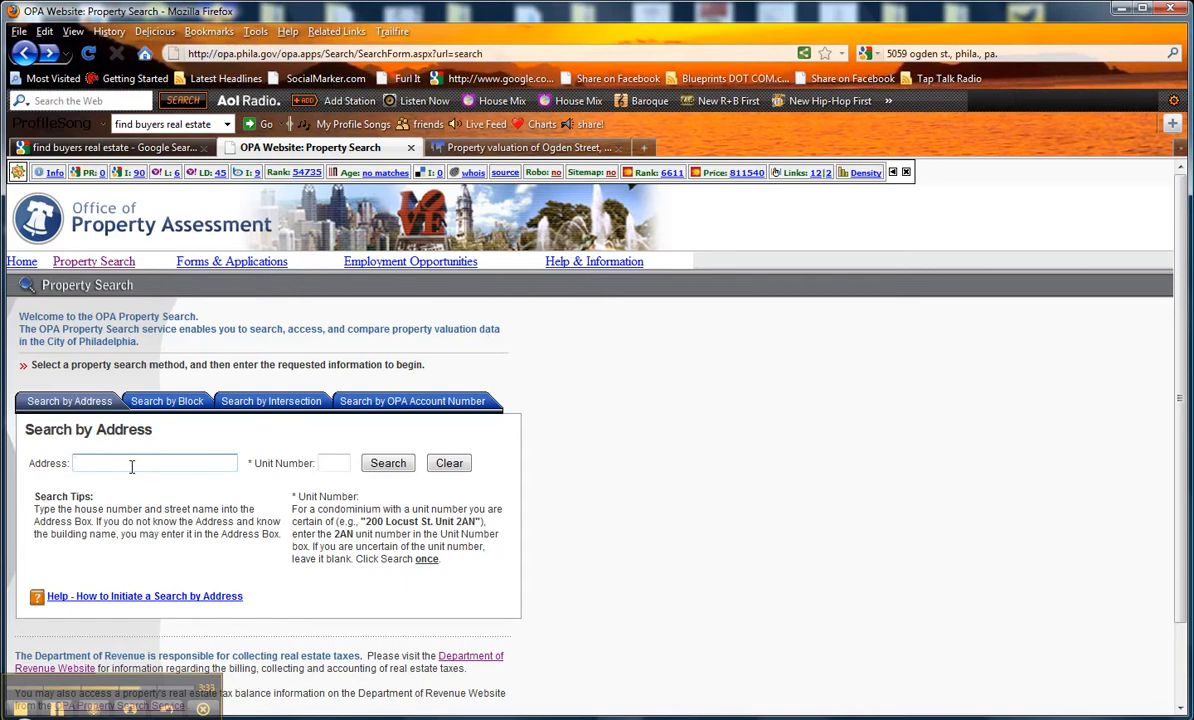
left_click(155, 463)
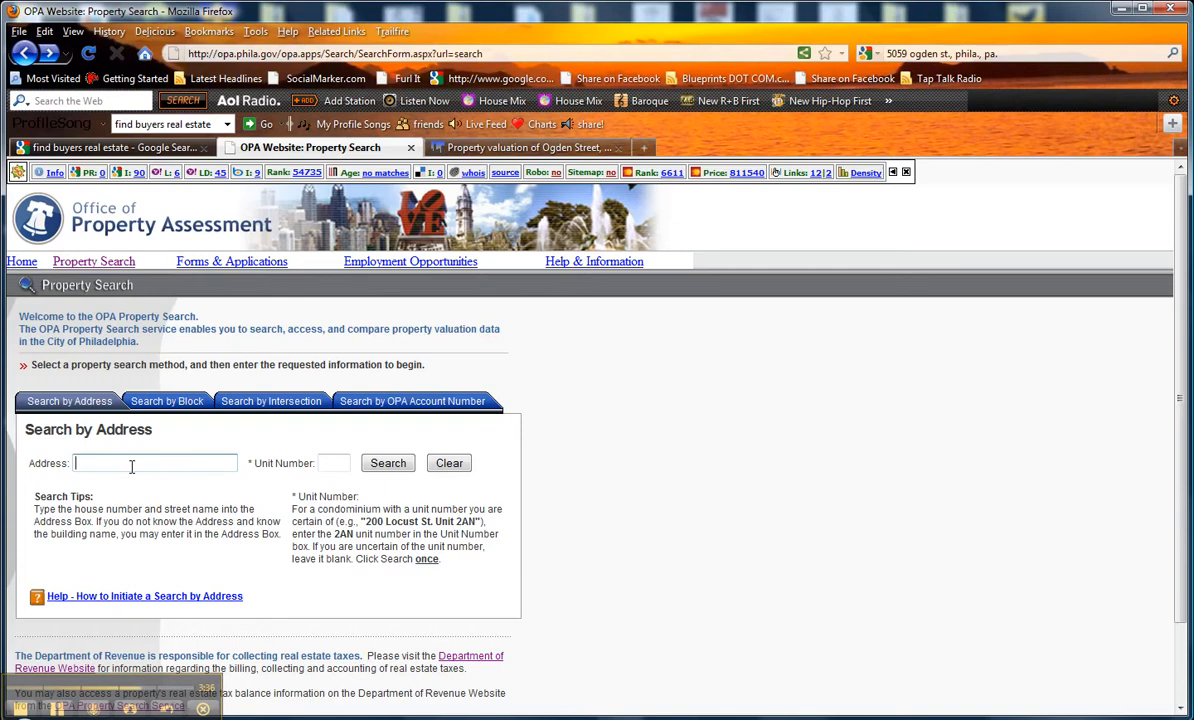
left_click(155, 463)
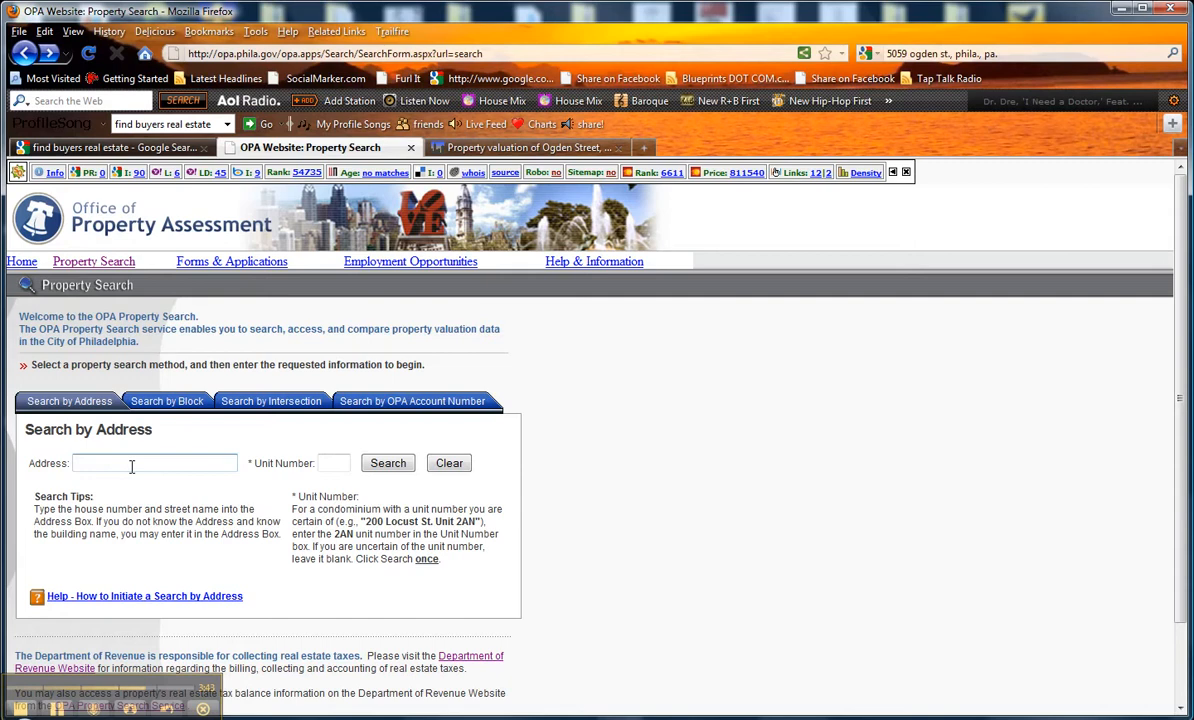
left_click(155, 463)
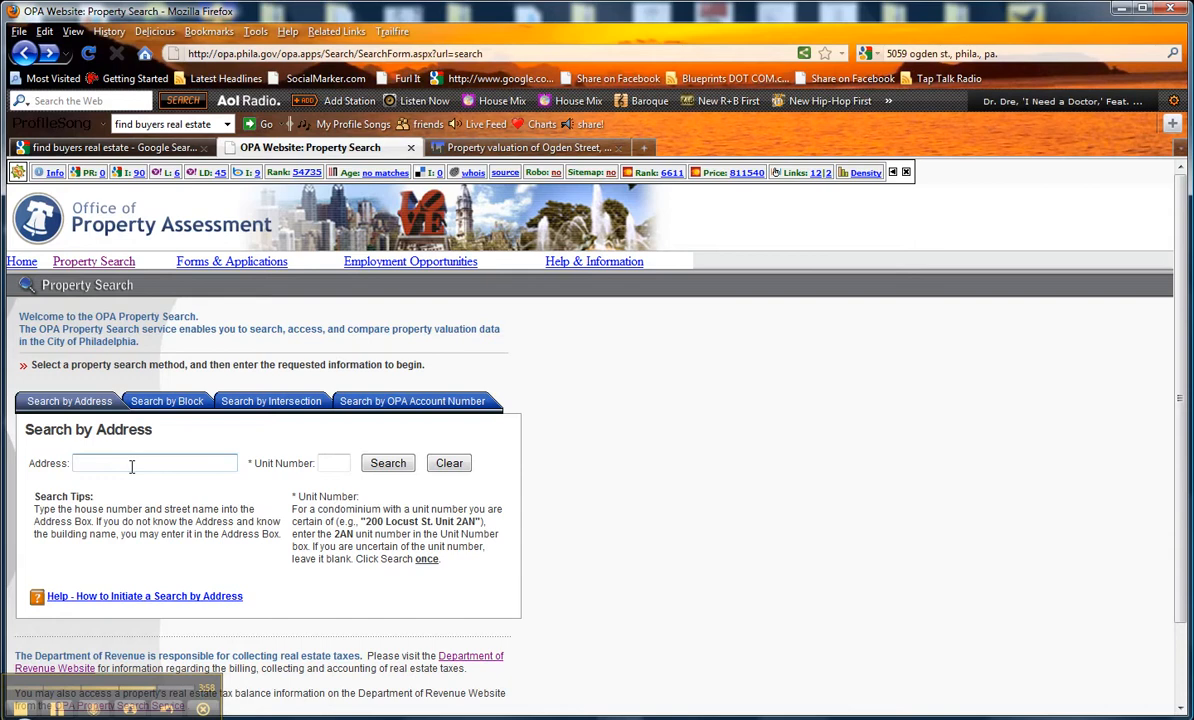
left_click(131, 463)
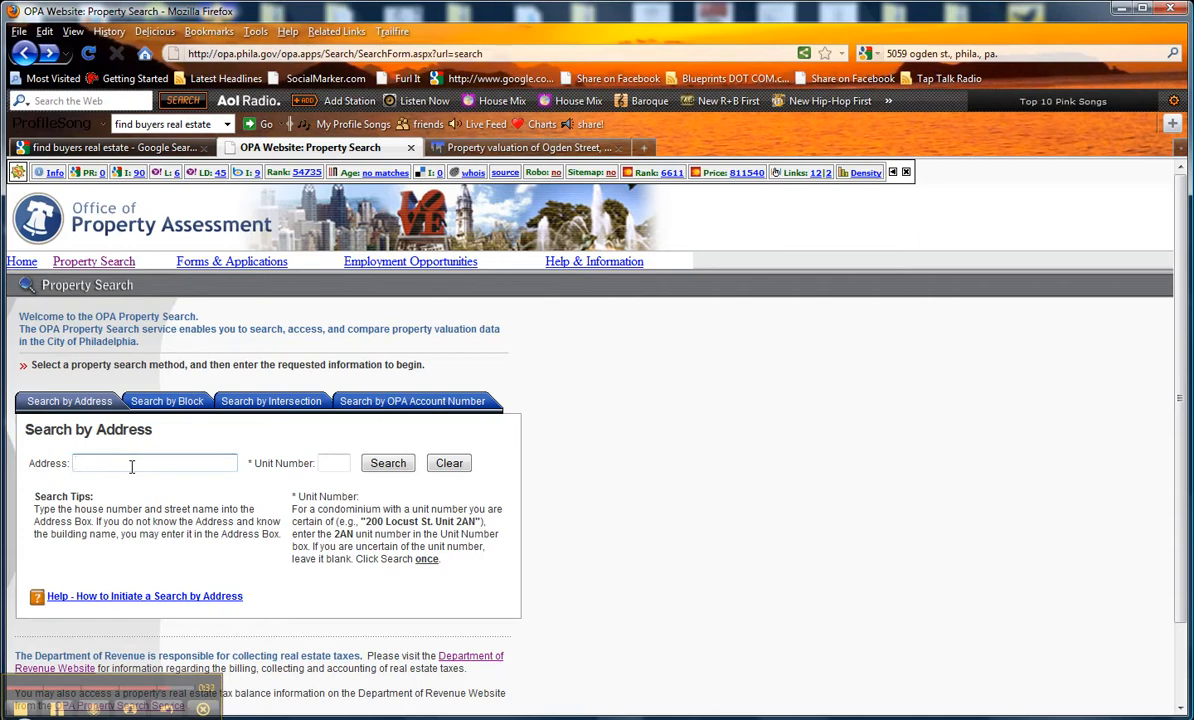
left_click(155, 463)
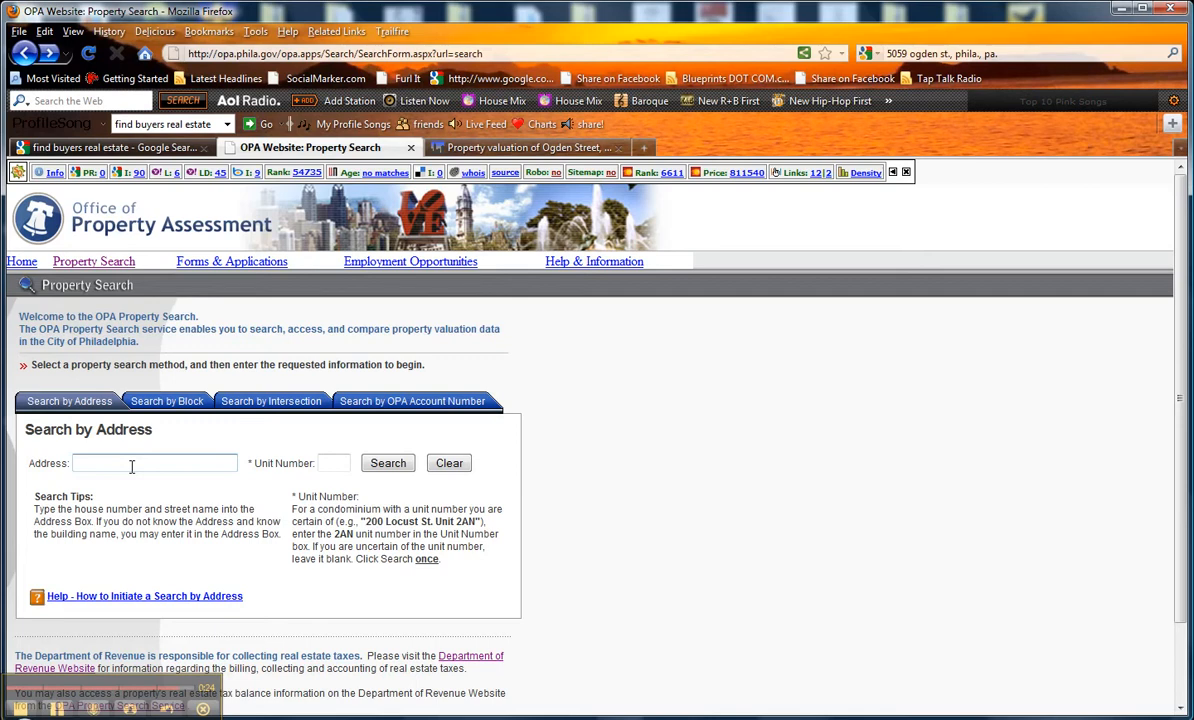
left_click(155, 463)
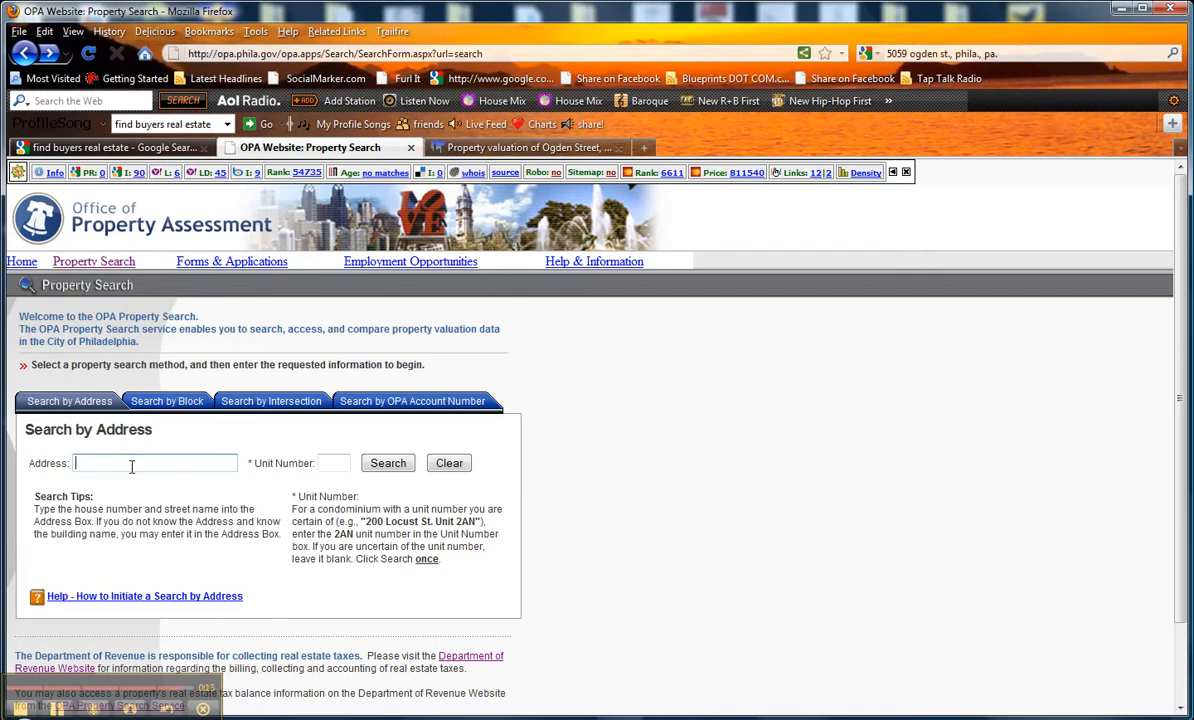